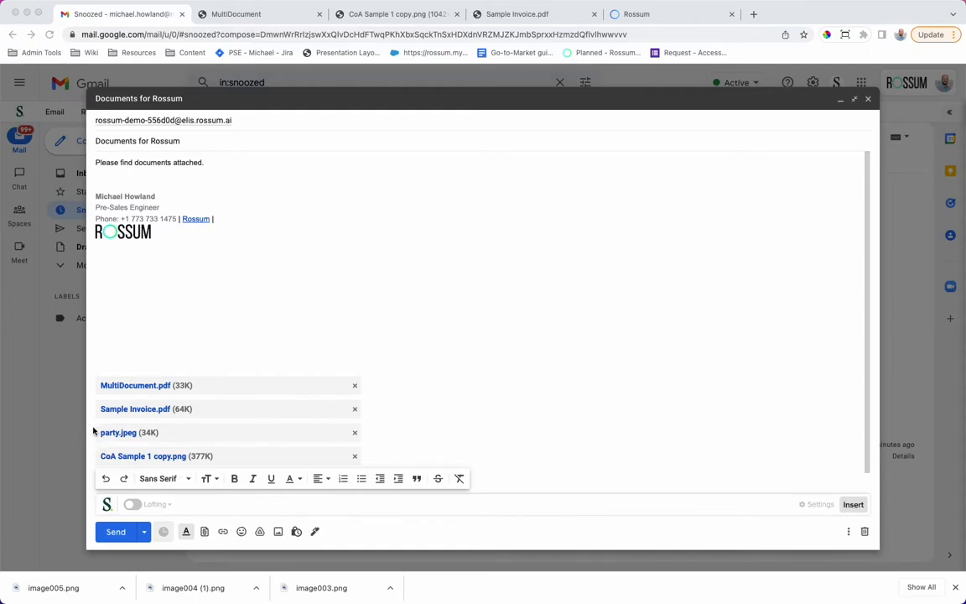
# Step: Review the attached invoice PDF and certificate image, then send the Documents for Rossum email
pyautogui.click(235, 13)
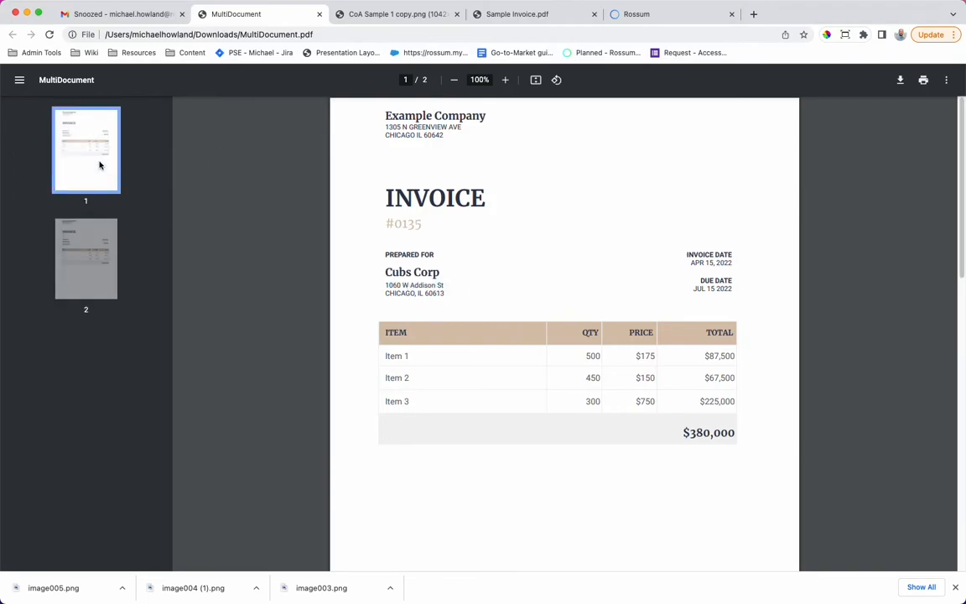
pyautogui.click(398, 13)
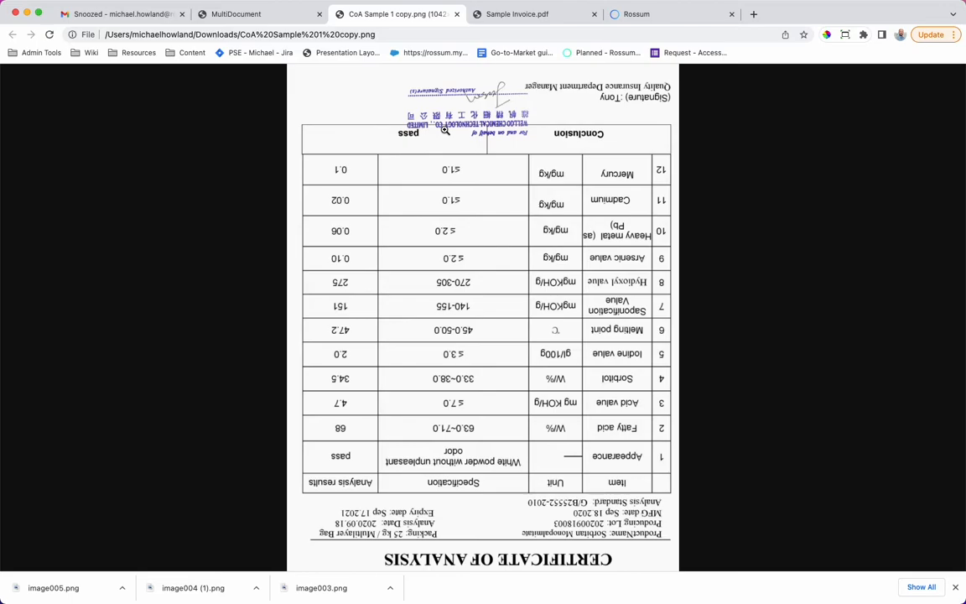
pyautogui.moveTo(453, 126)
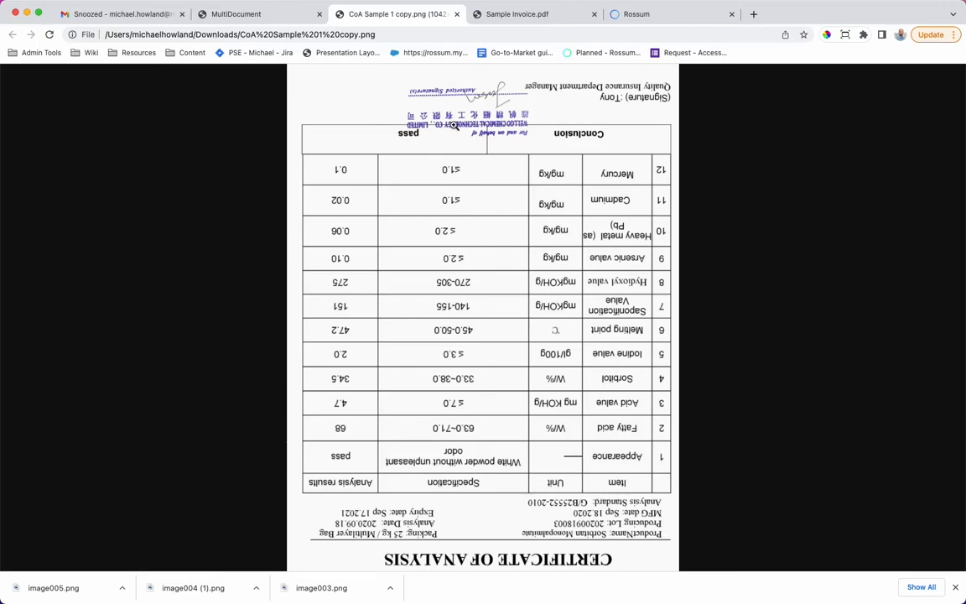
pyautogui.click(516, 14)
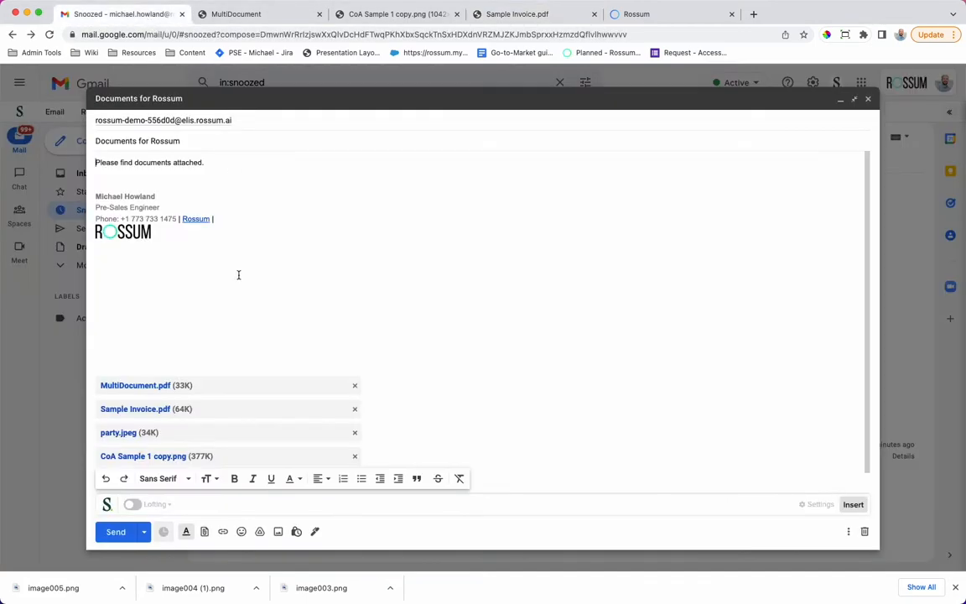
pyautogui.click(115, 530)
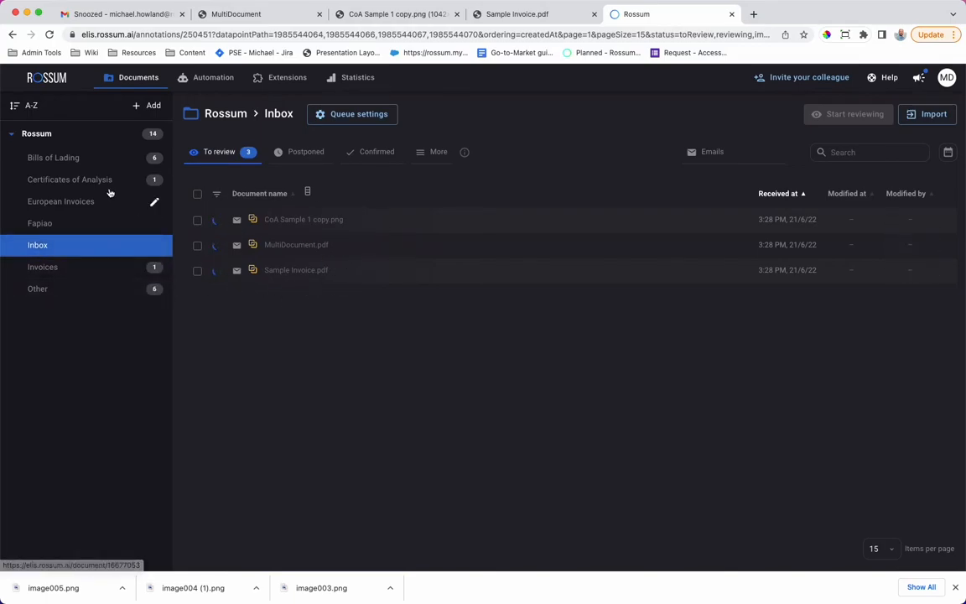
# Step: Check the CoA landed in Certificates of Analysis and Sample Invoice.pdf in the Invoices queue
pyautogui.click(70, 178)
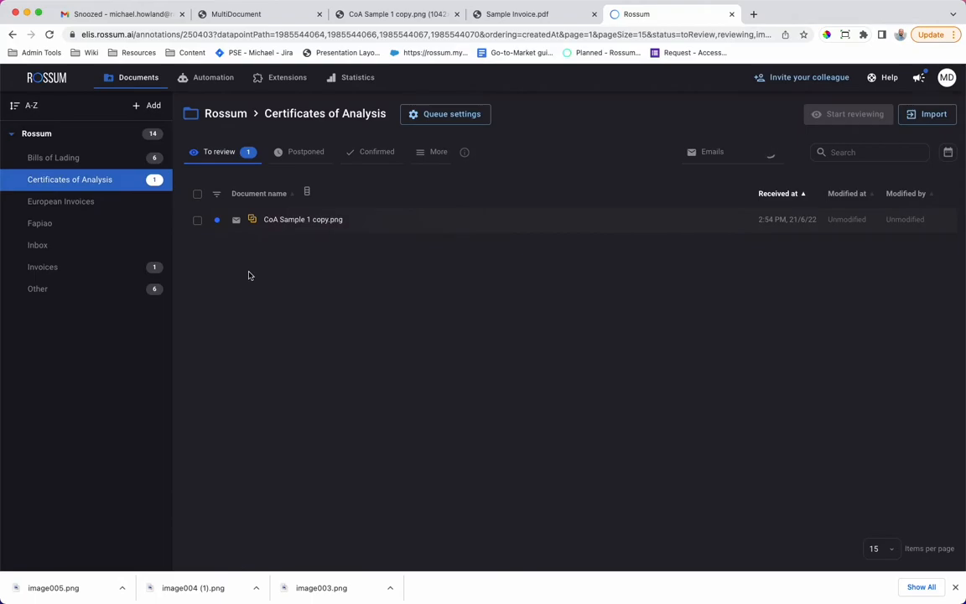
pyautogui.moveTo(267, 252)
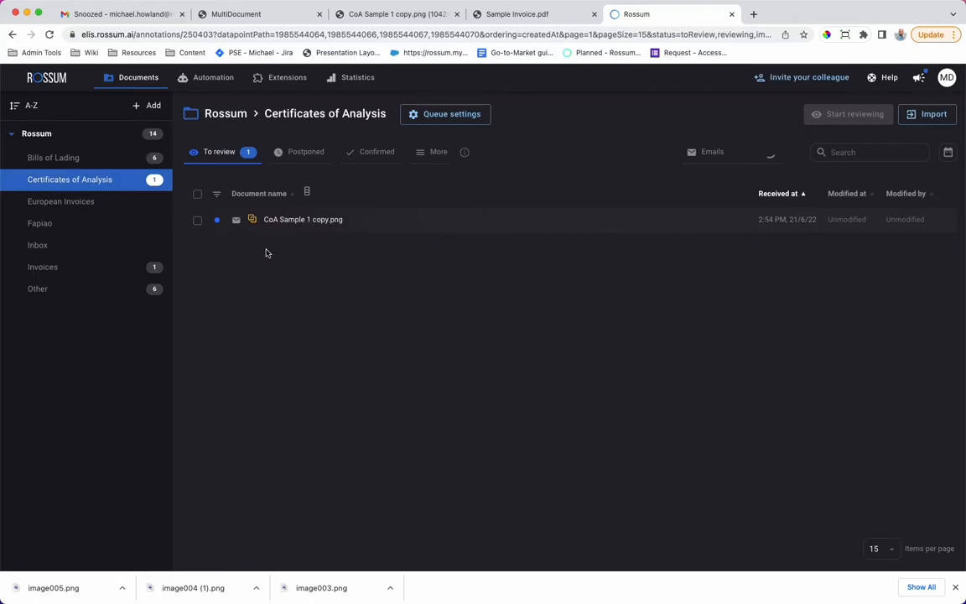
pyautogui.click(302, 218)
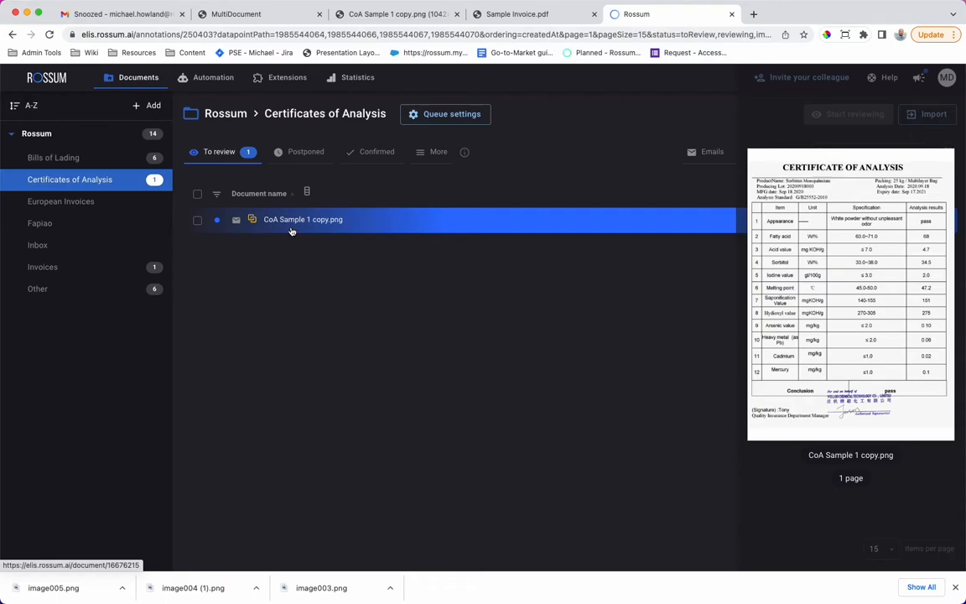
pyautogui.click(42, 267)
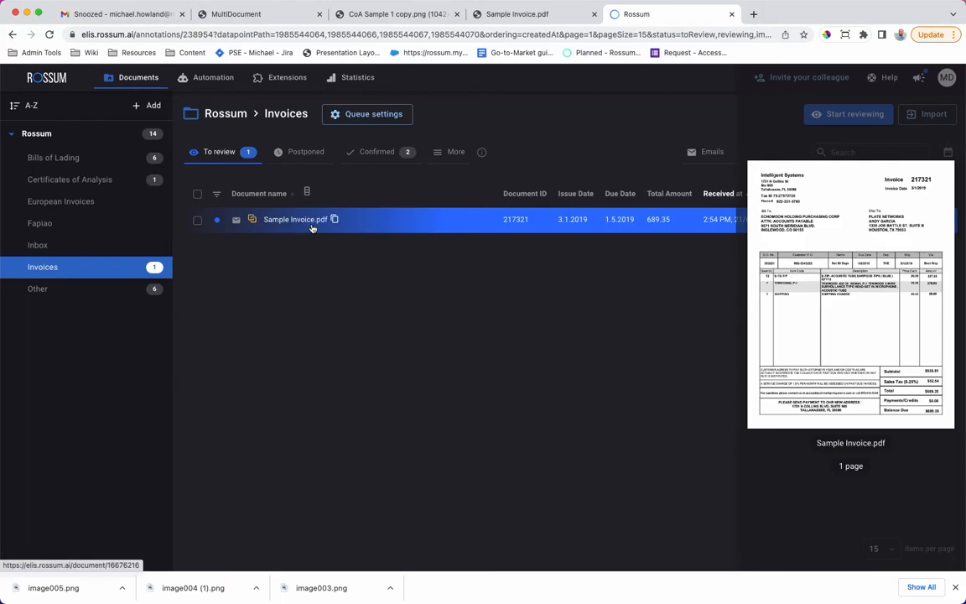
# Step: View the confirmed invoices, then bring Sample Invoice.pdf into review with its extracted data
pyautogui.click(375, 151)
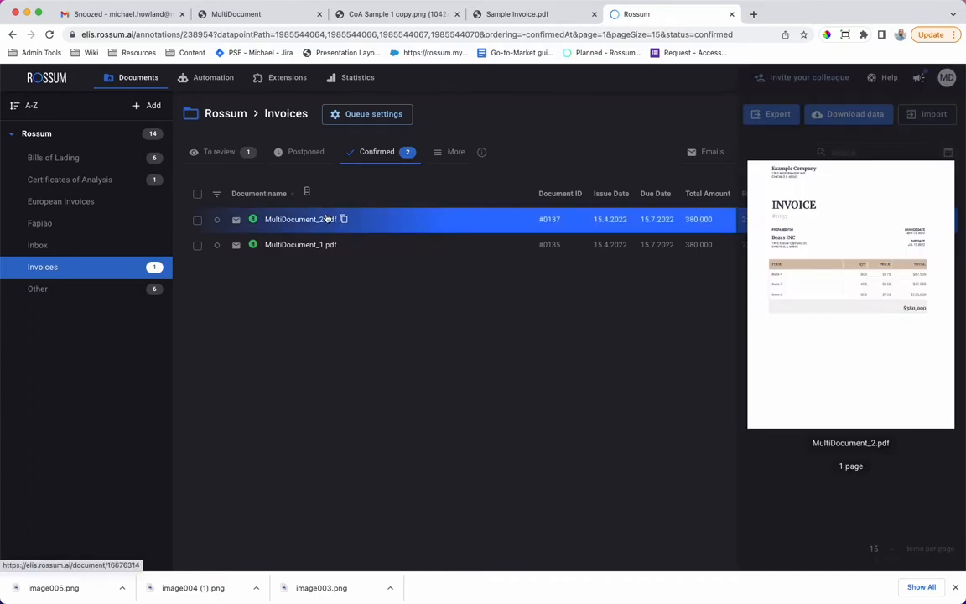
pyautogui.click(300, 245)
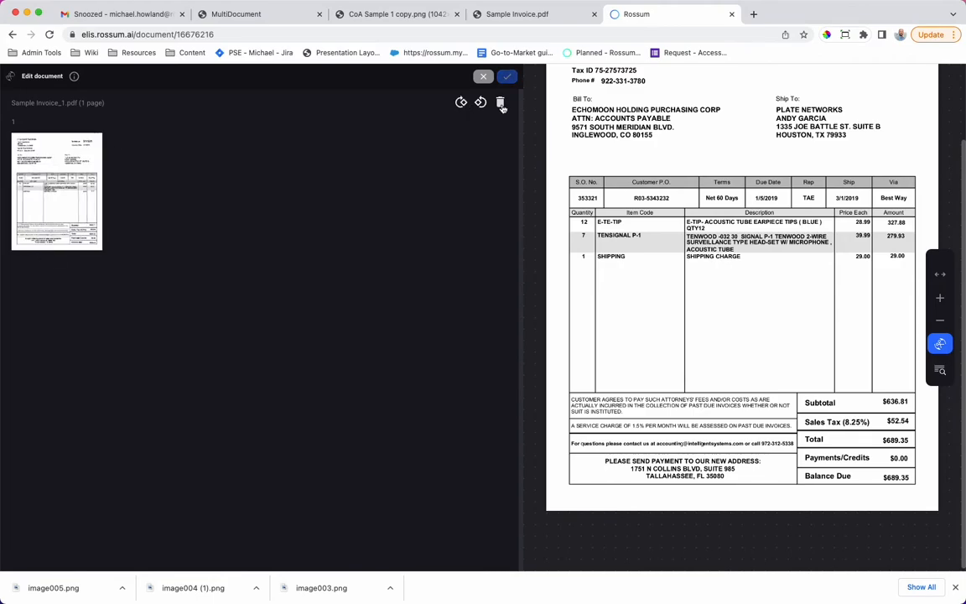
pyautogui.click(500, 102)
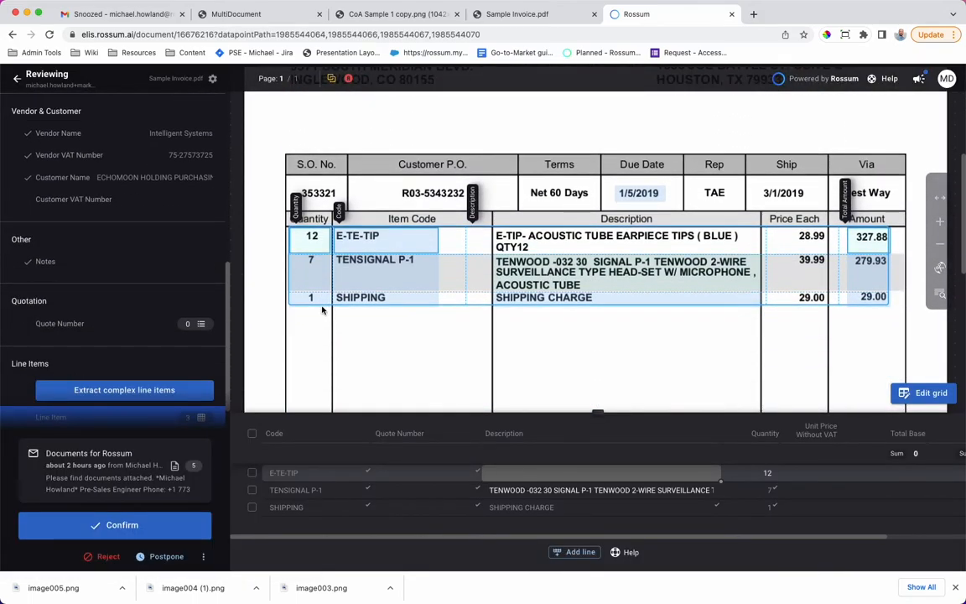
pyautogui.click(87, 453)
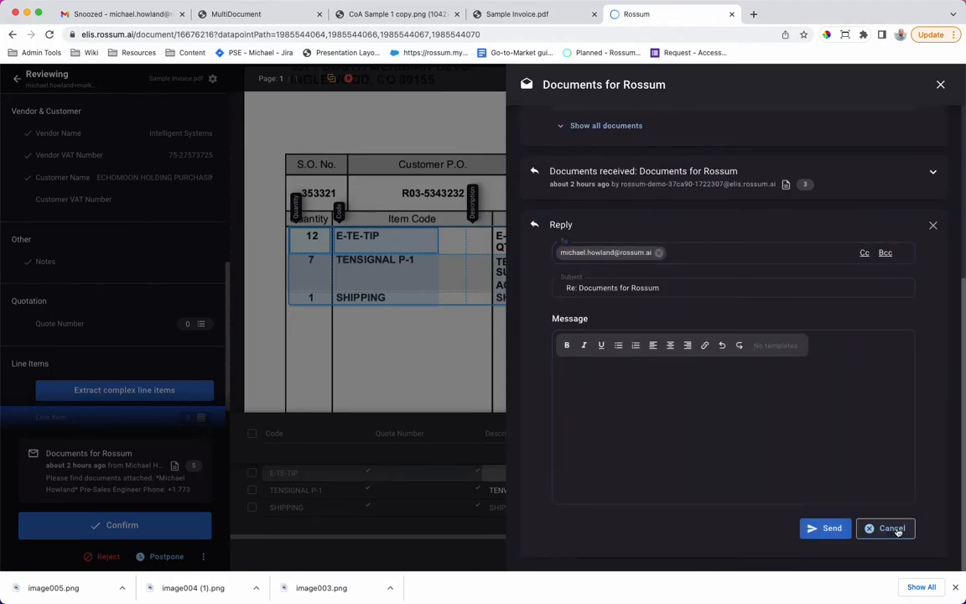
pyautogui.click(886, 526)
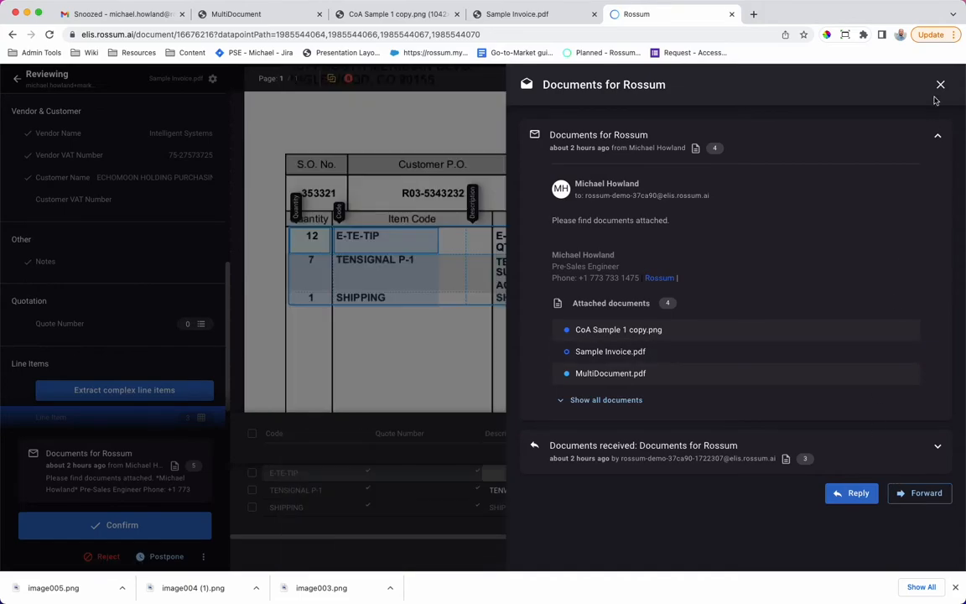
pyautogui.click(939, 84)
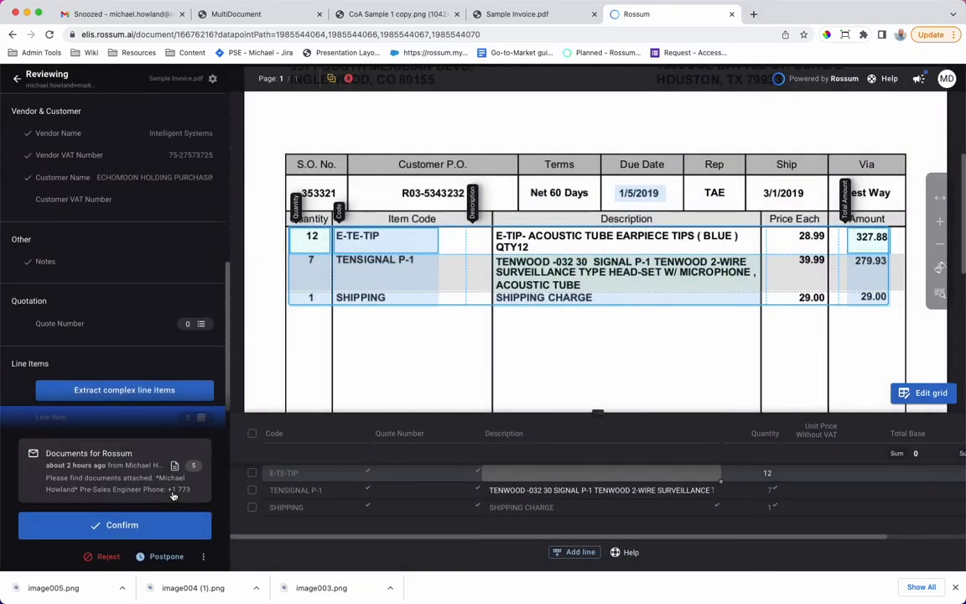
pyautogui.moveTo(184, 489)
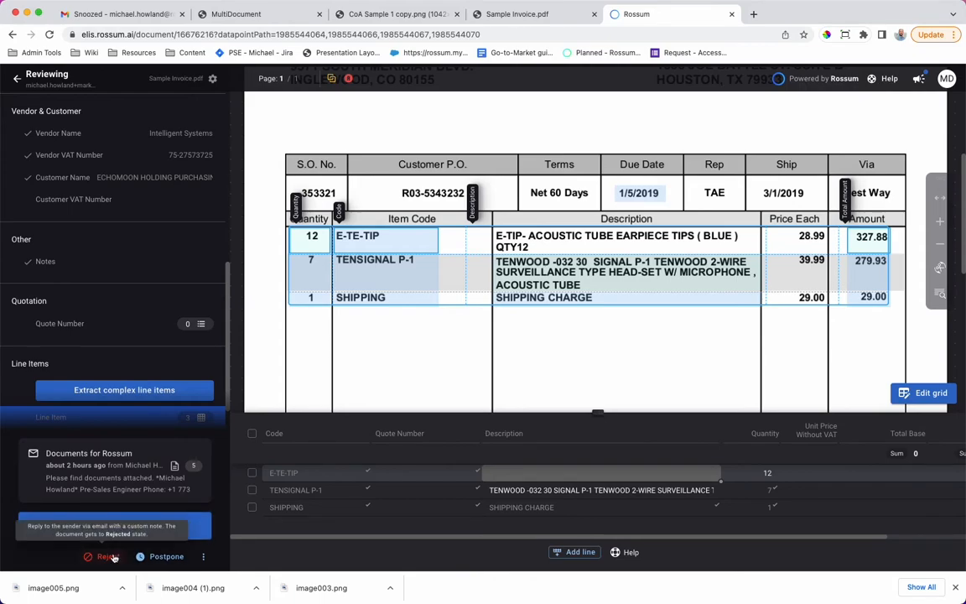
# Step: Reject Sample Invoice by email using the No PO template, subject 'Invoice Rejected: Missing PO'
pyautogui.click(108, 557)
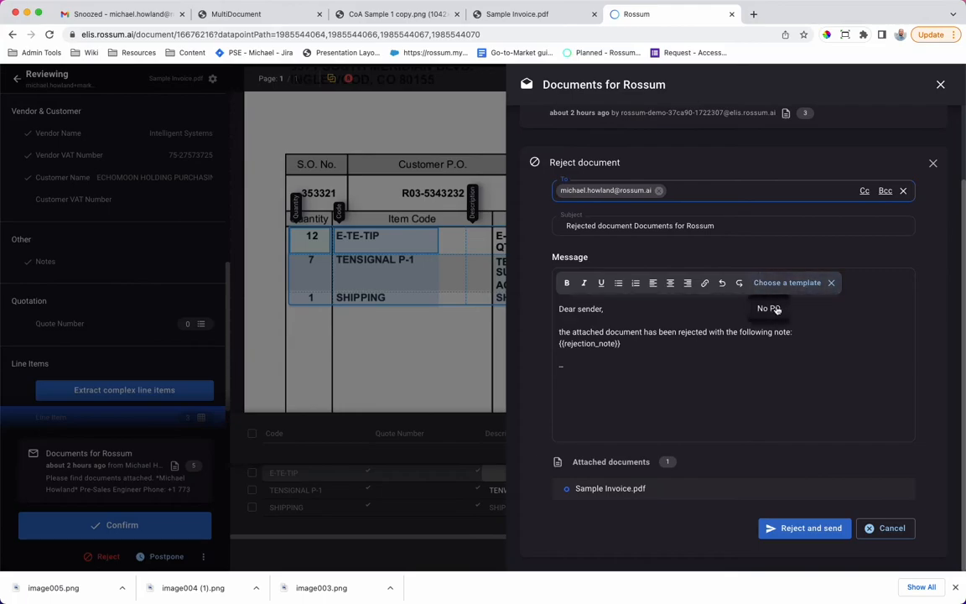
pyautogui.click(787, 282)
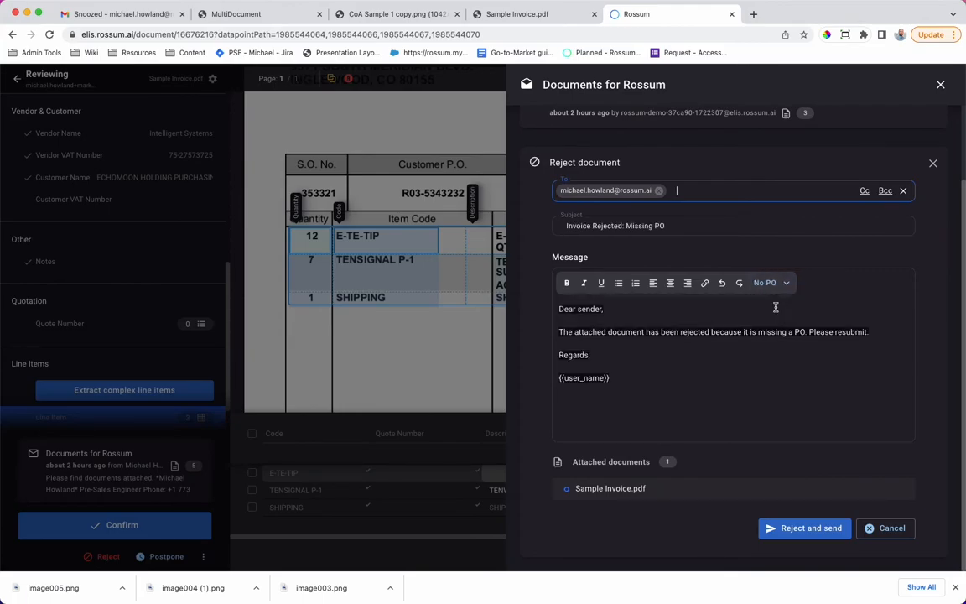